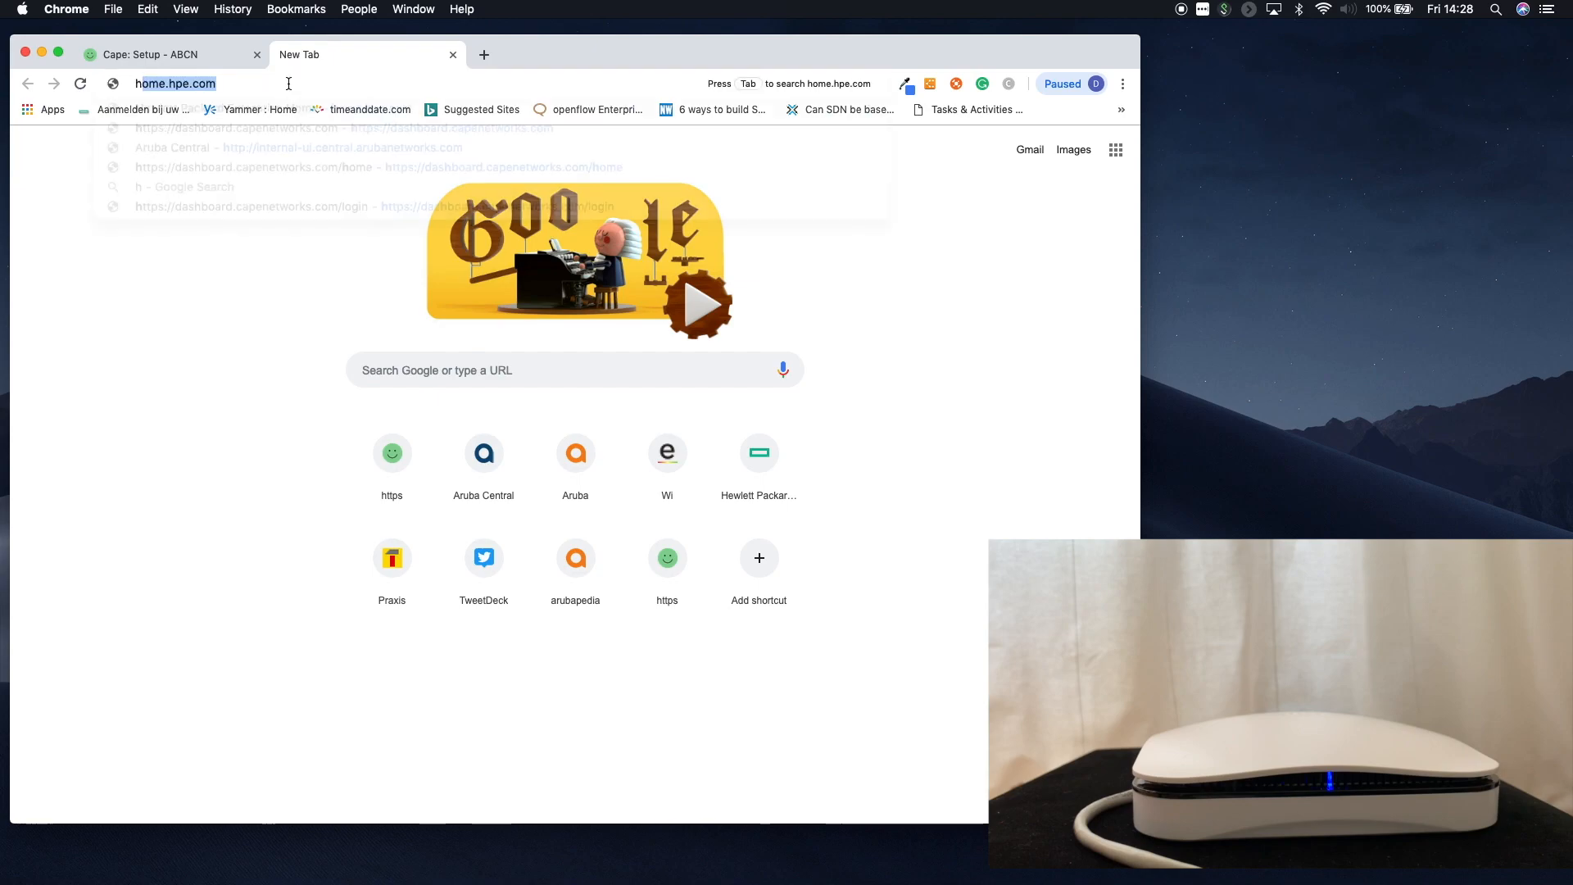
- Find the Sensor LED Status Light article under Your sensor and scroll to the colour meanings
{"action": "type", "text": "help.capenetworks.com"}
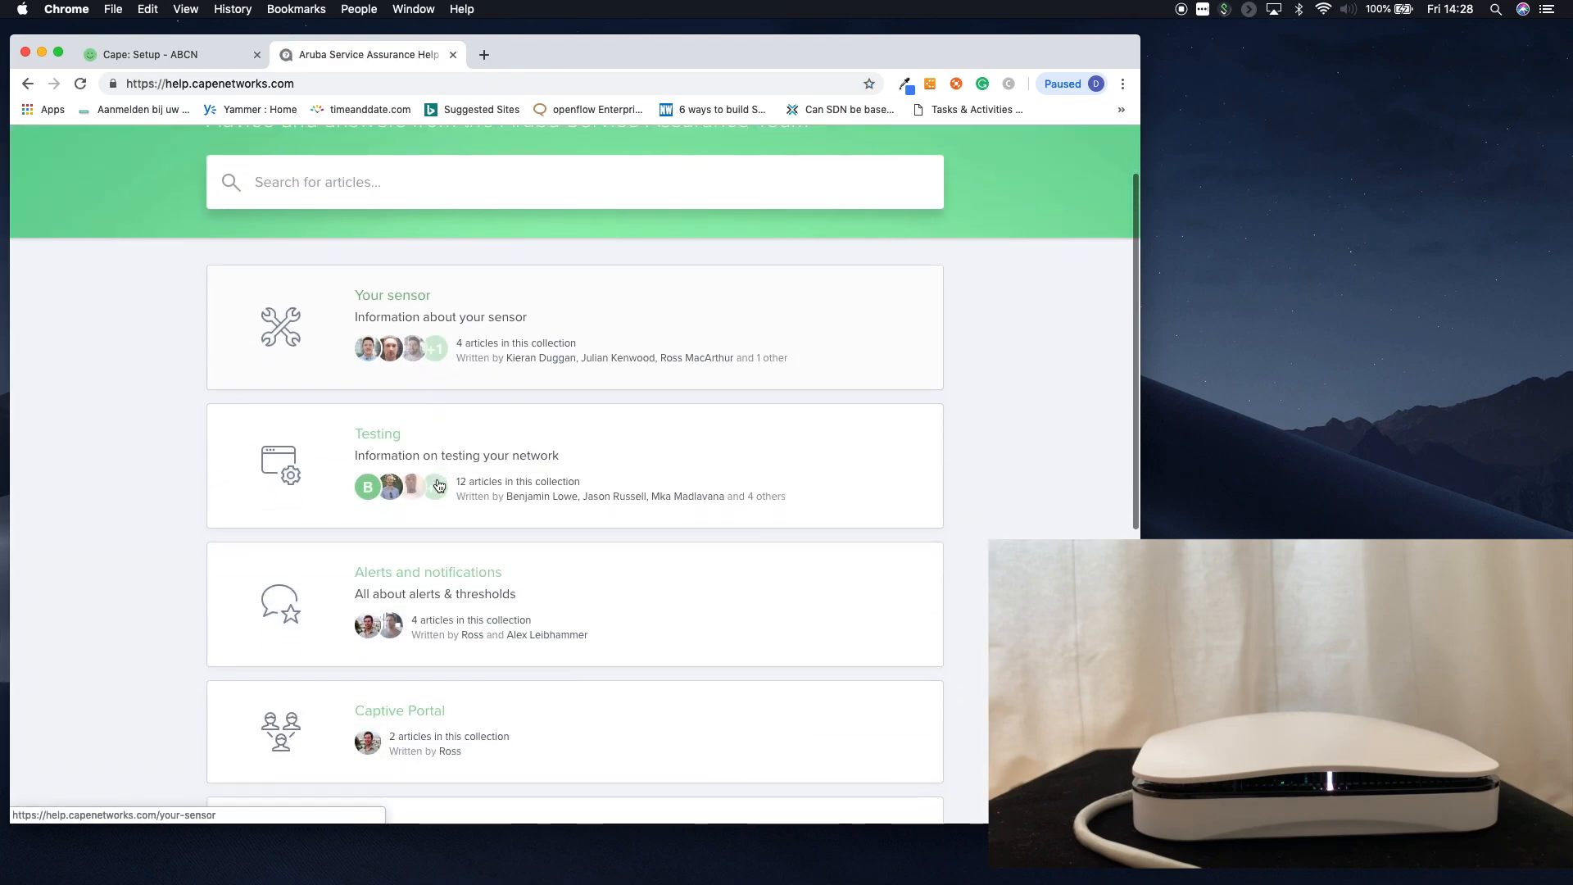
{"action": "left_click", "coordinate": [392, 293]}
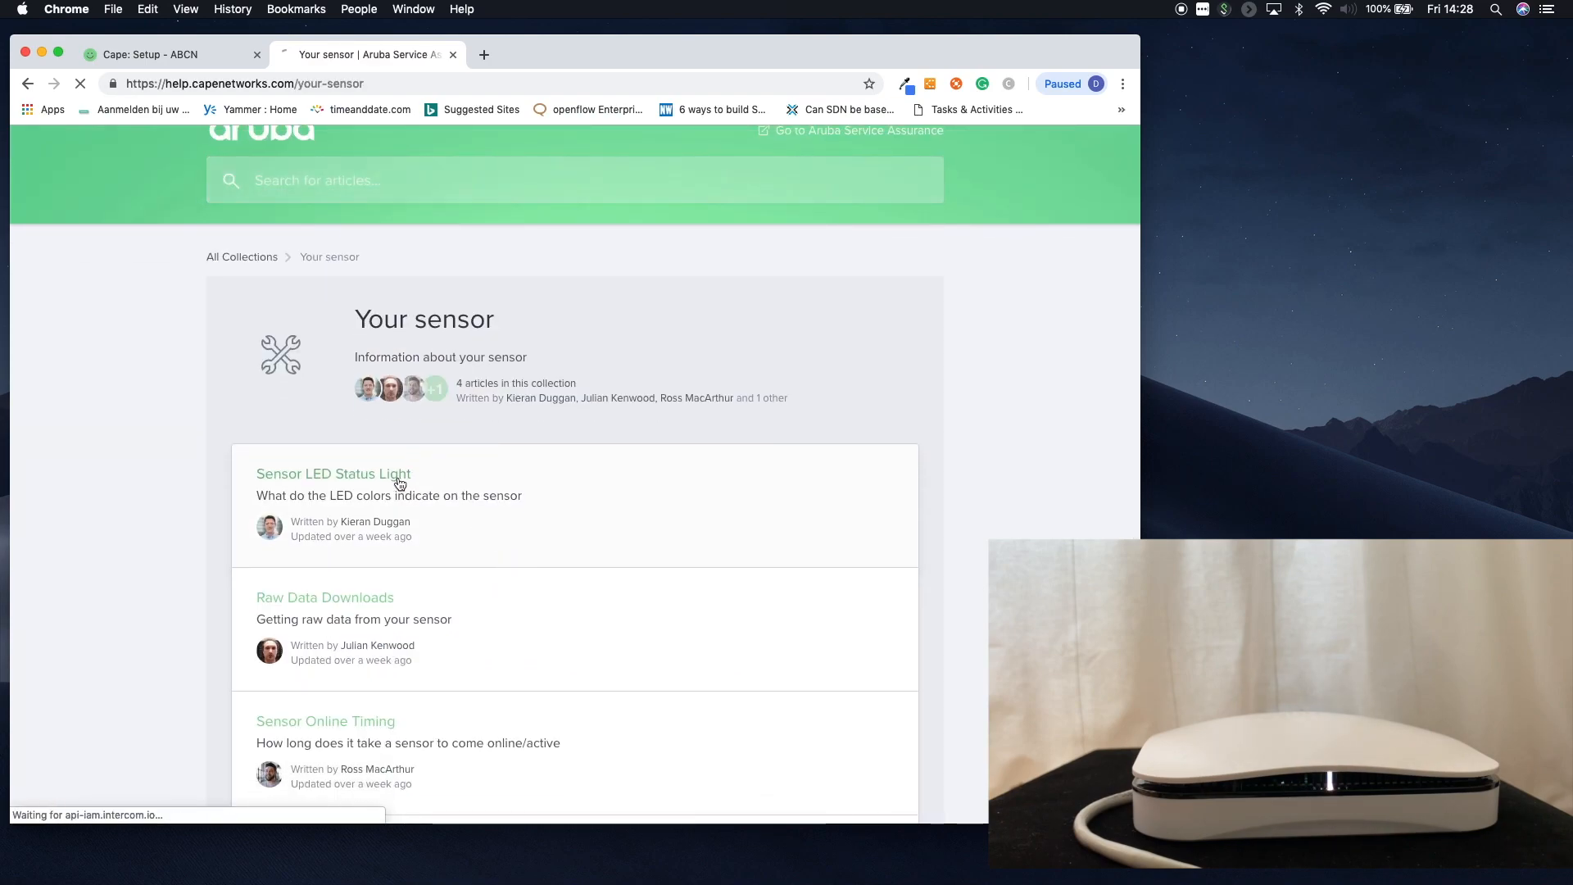
{"action": "left_click", "coordinate": [333, 474]}
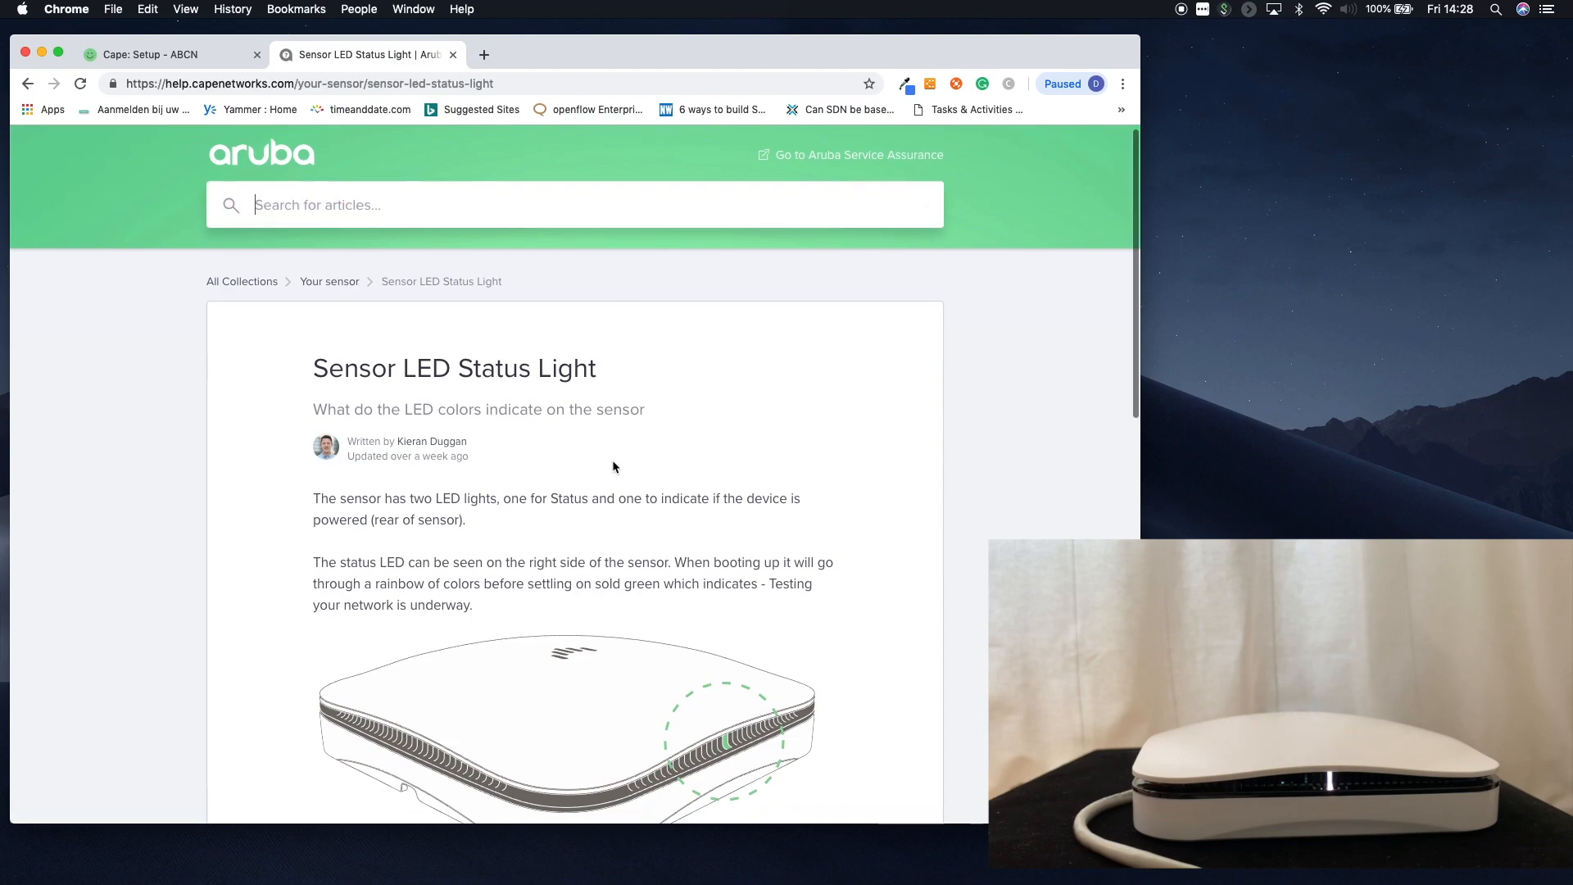
{"action": "scroll", "scroll_direction": "down", "scroll_amount": 3}
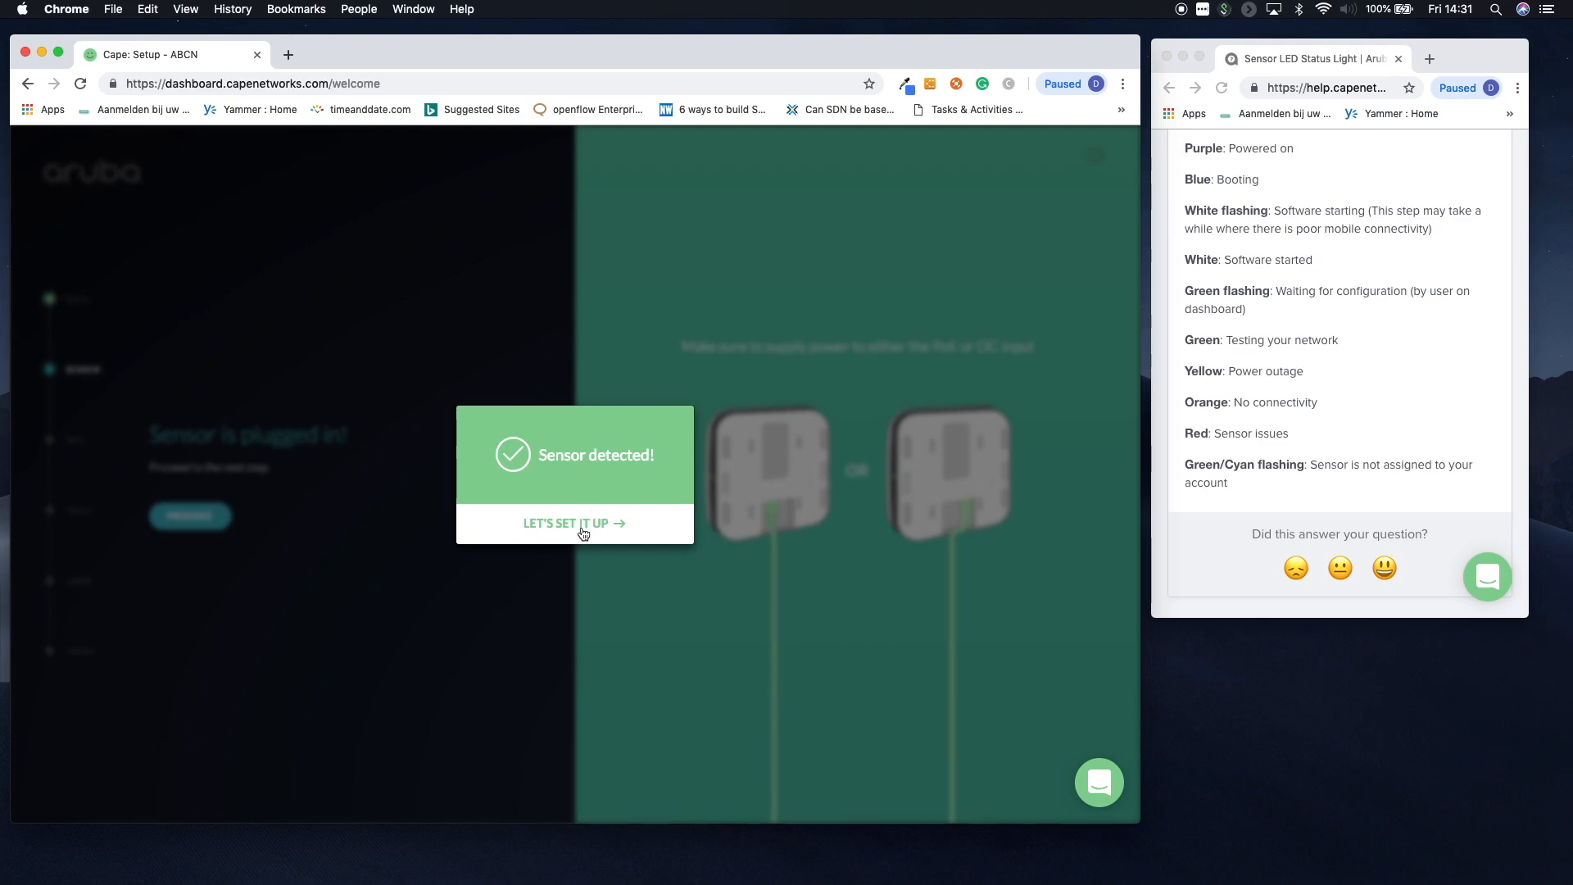
- Start sensor setup and add the rijstest network with its passphrase
{"action": "left_click", "coordinate": [575, 522]}
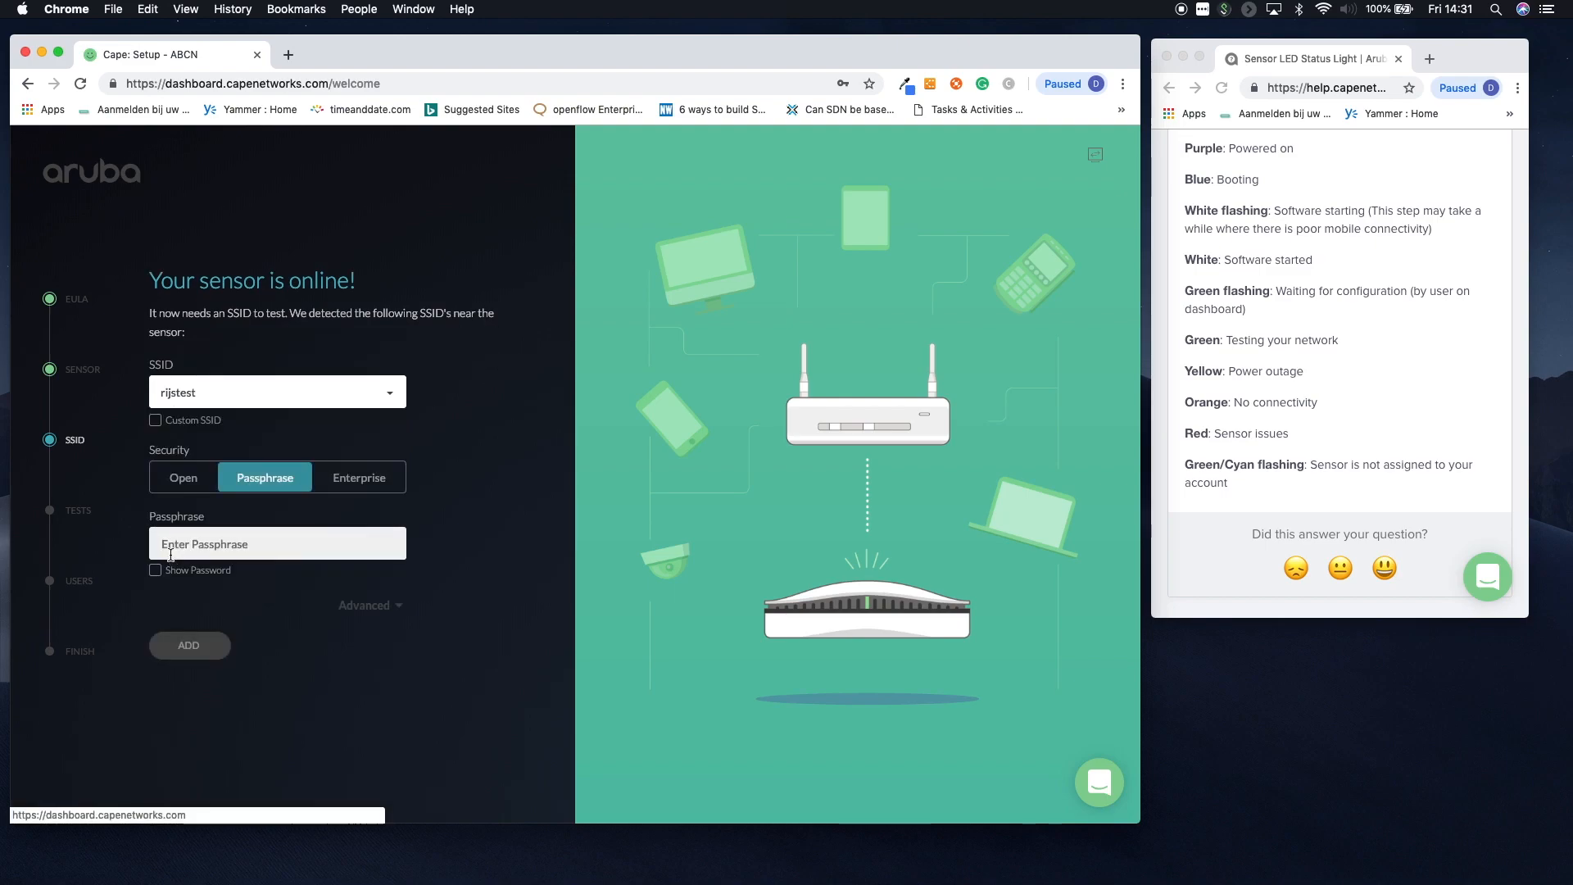
{"action": "left_click", "coordinate": [277, 544]}
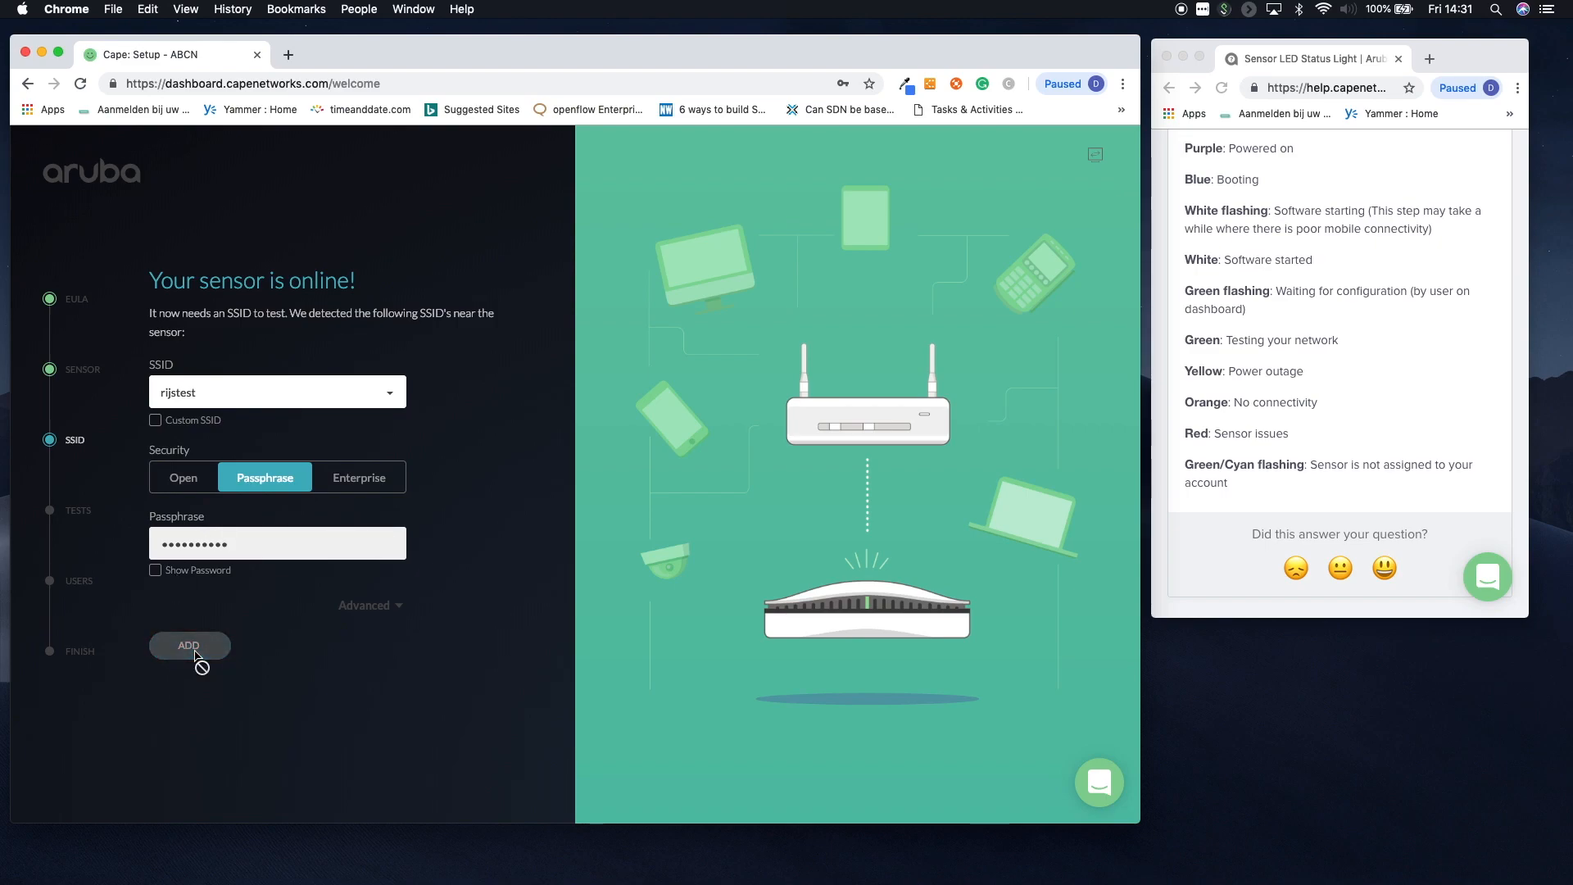
{"action": "left_click", "coordinate": [189, 645]}
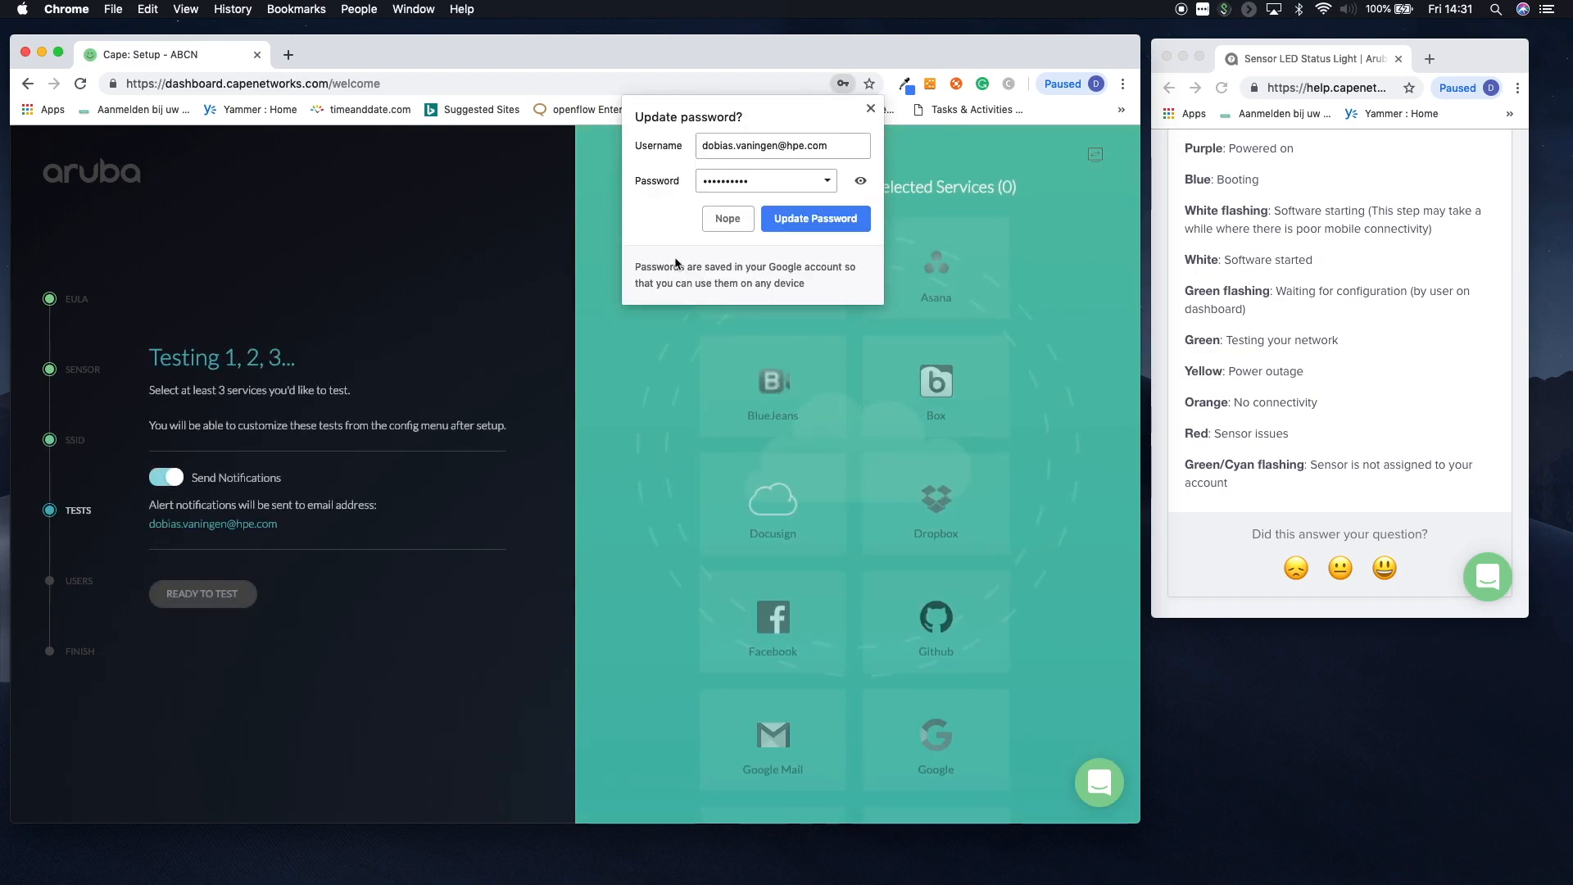
- Decline the password prompt, select Dropbox, Google Mail and YouTube as test services, and continue
{"action": "left_click", "coordinate": [726, 218]}
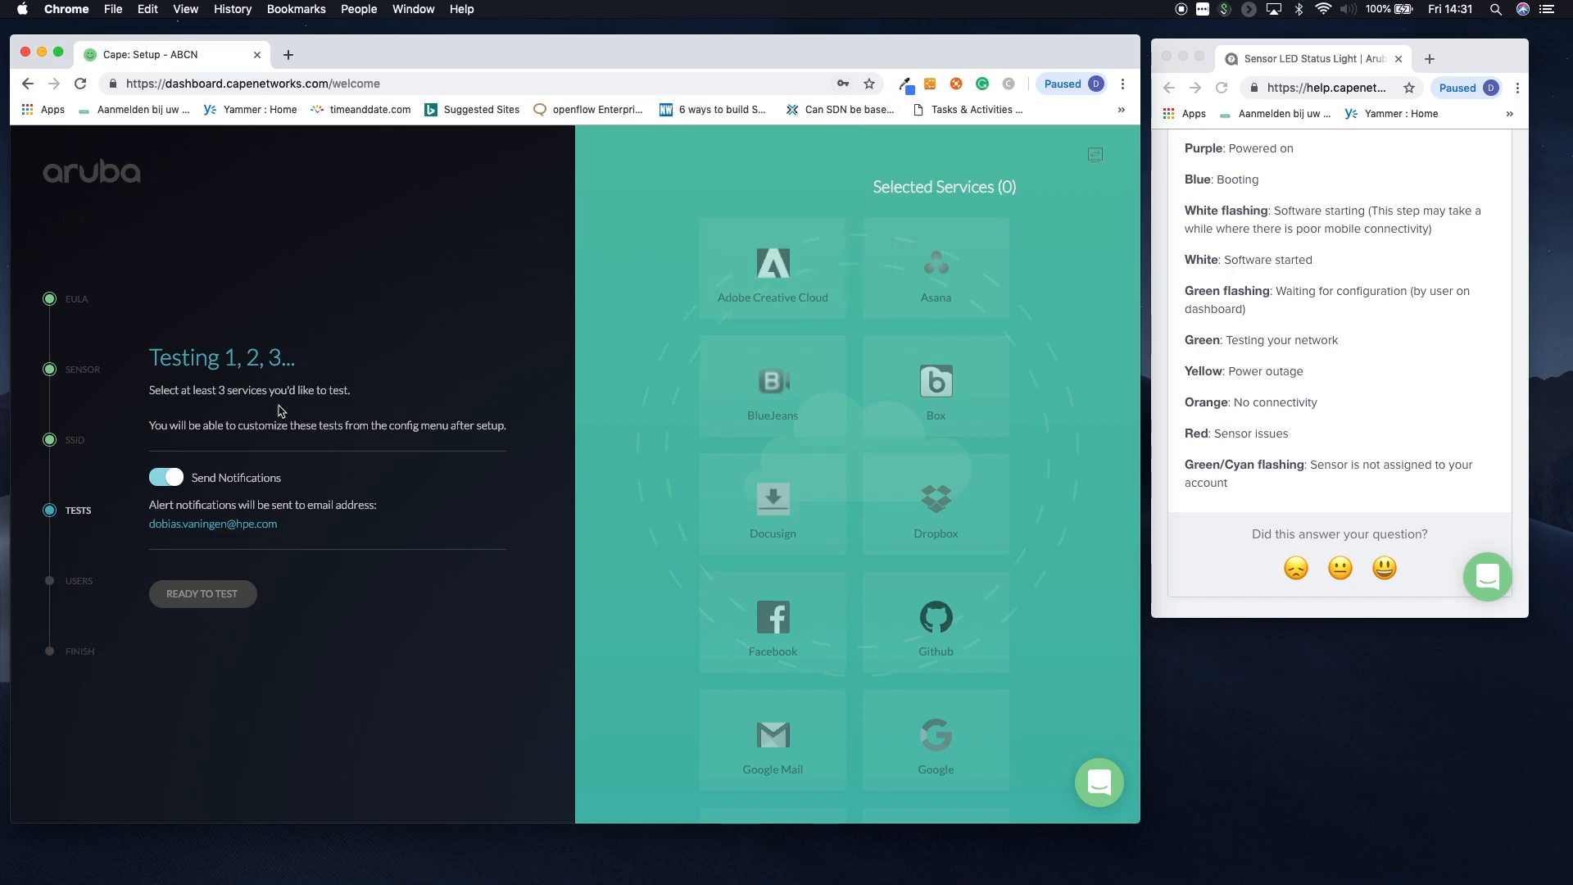
{"action": "mouse_move", "coordinate": [324, 408]}
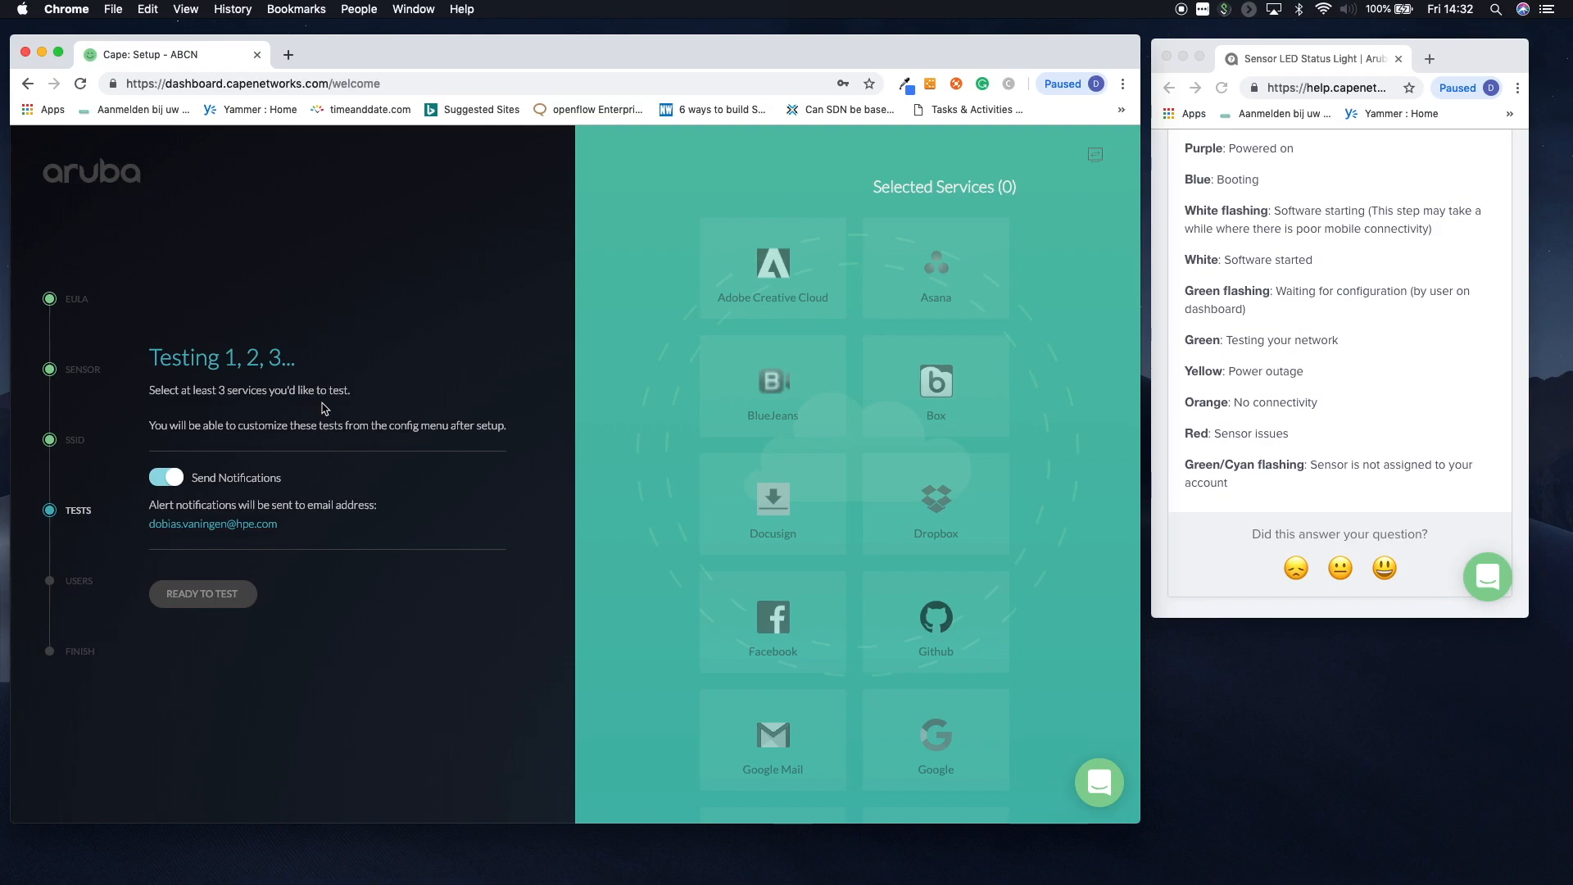
{"action": "left_click", "coordinate": [934, 503]}
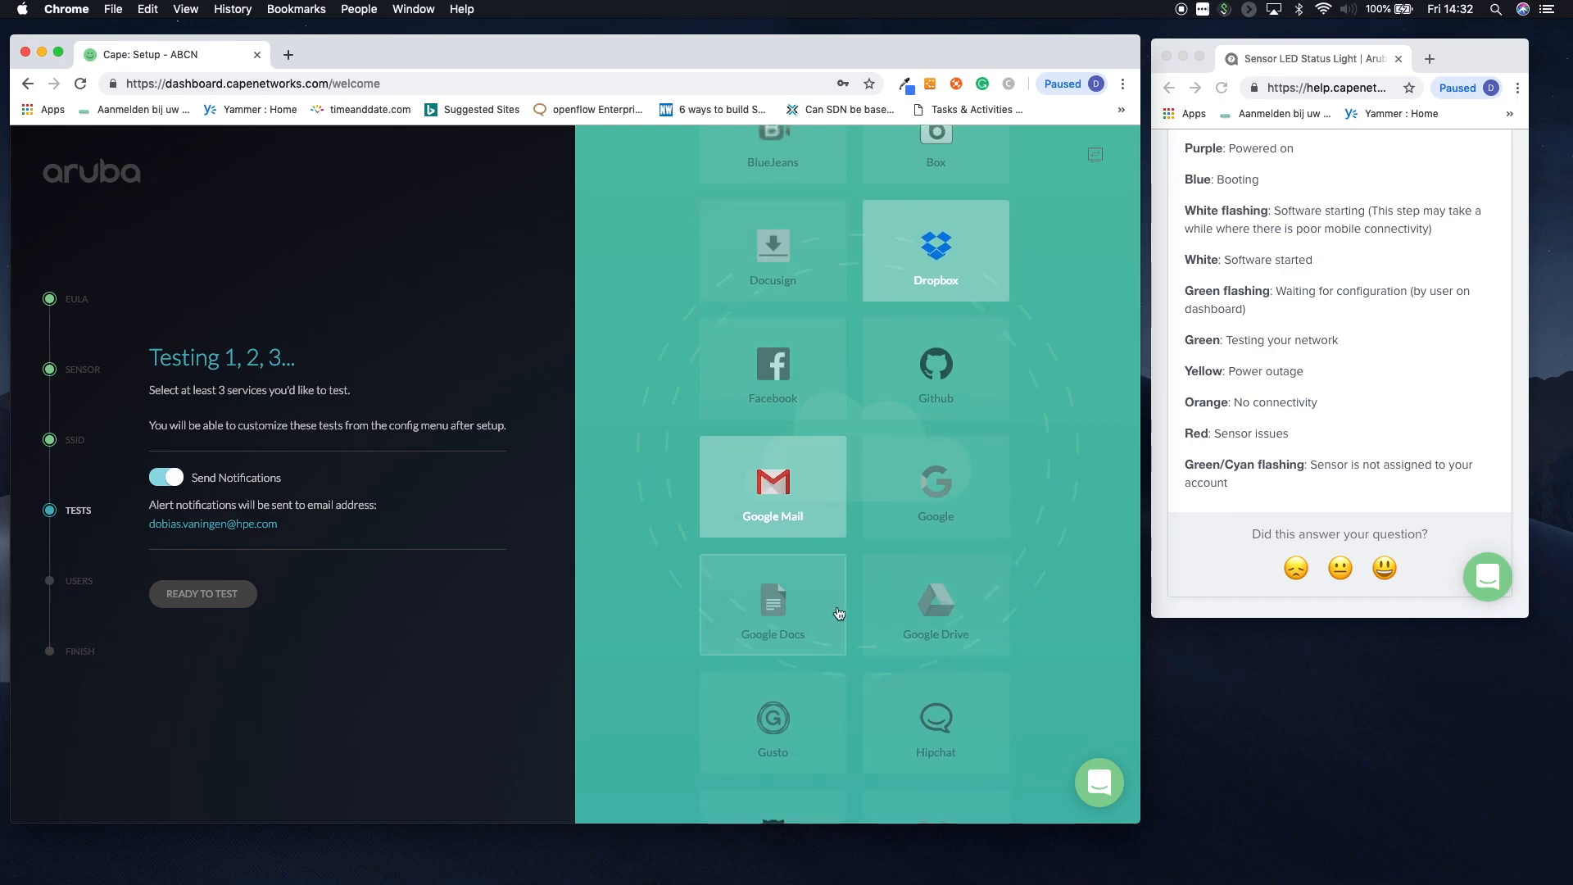
{"action": "scroll", "scroll_direction": "down", "scroll_amount": 3}
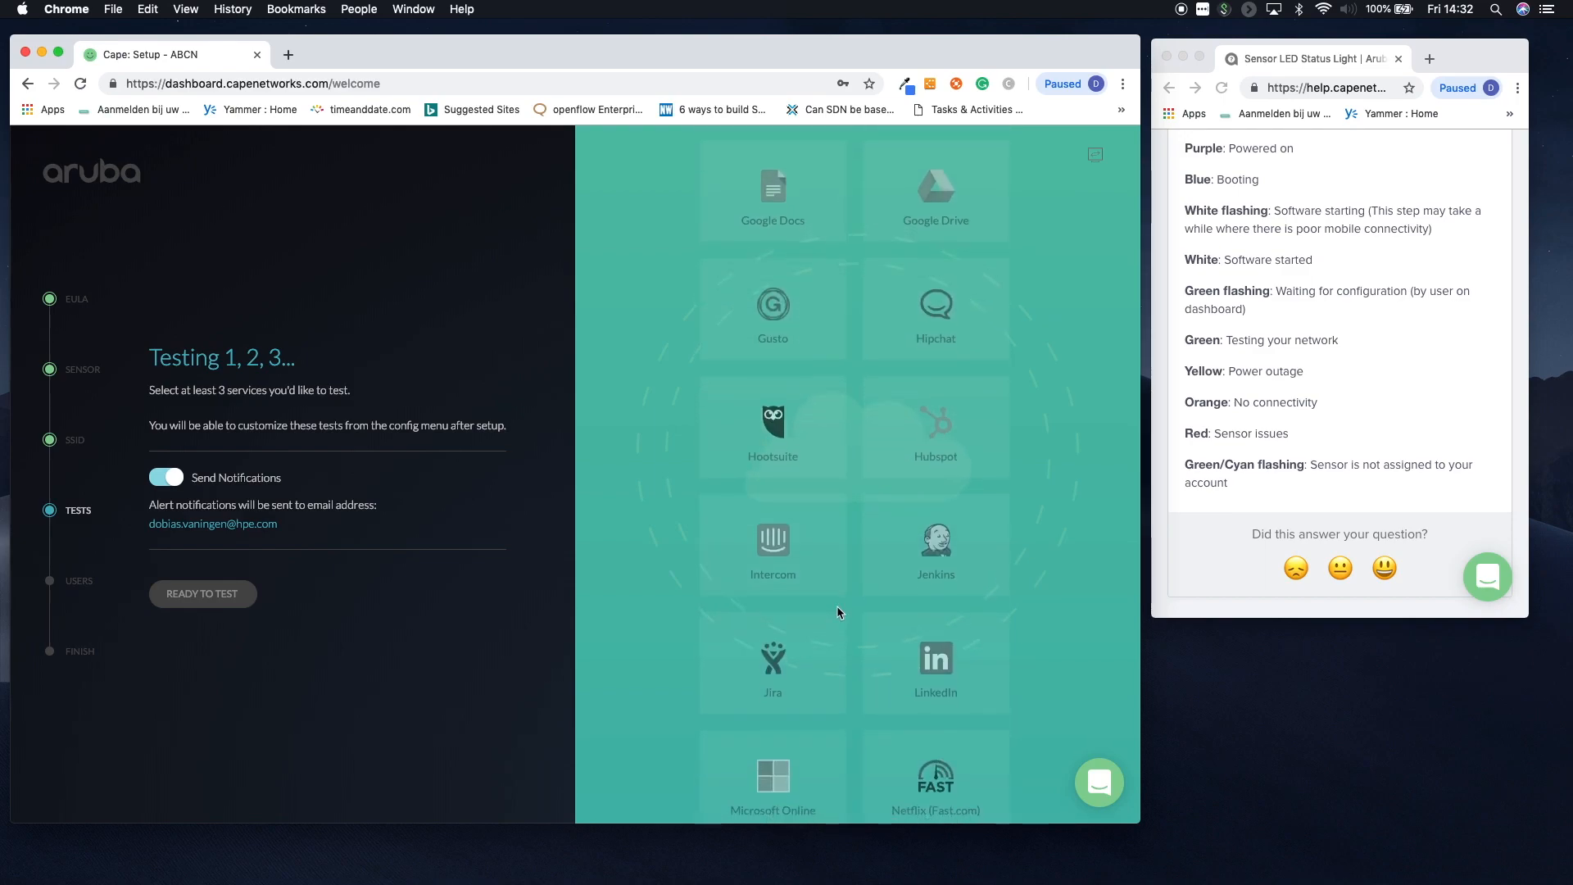
{"action": "scroll", "scroll_direction": "down", "scroll_amount": 3}
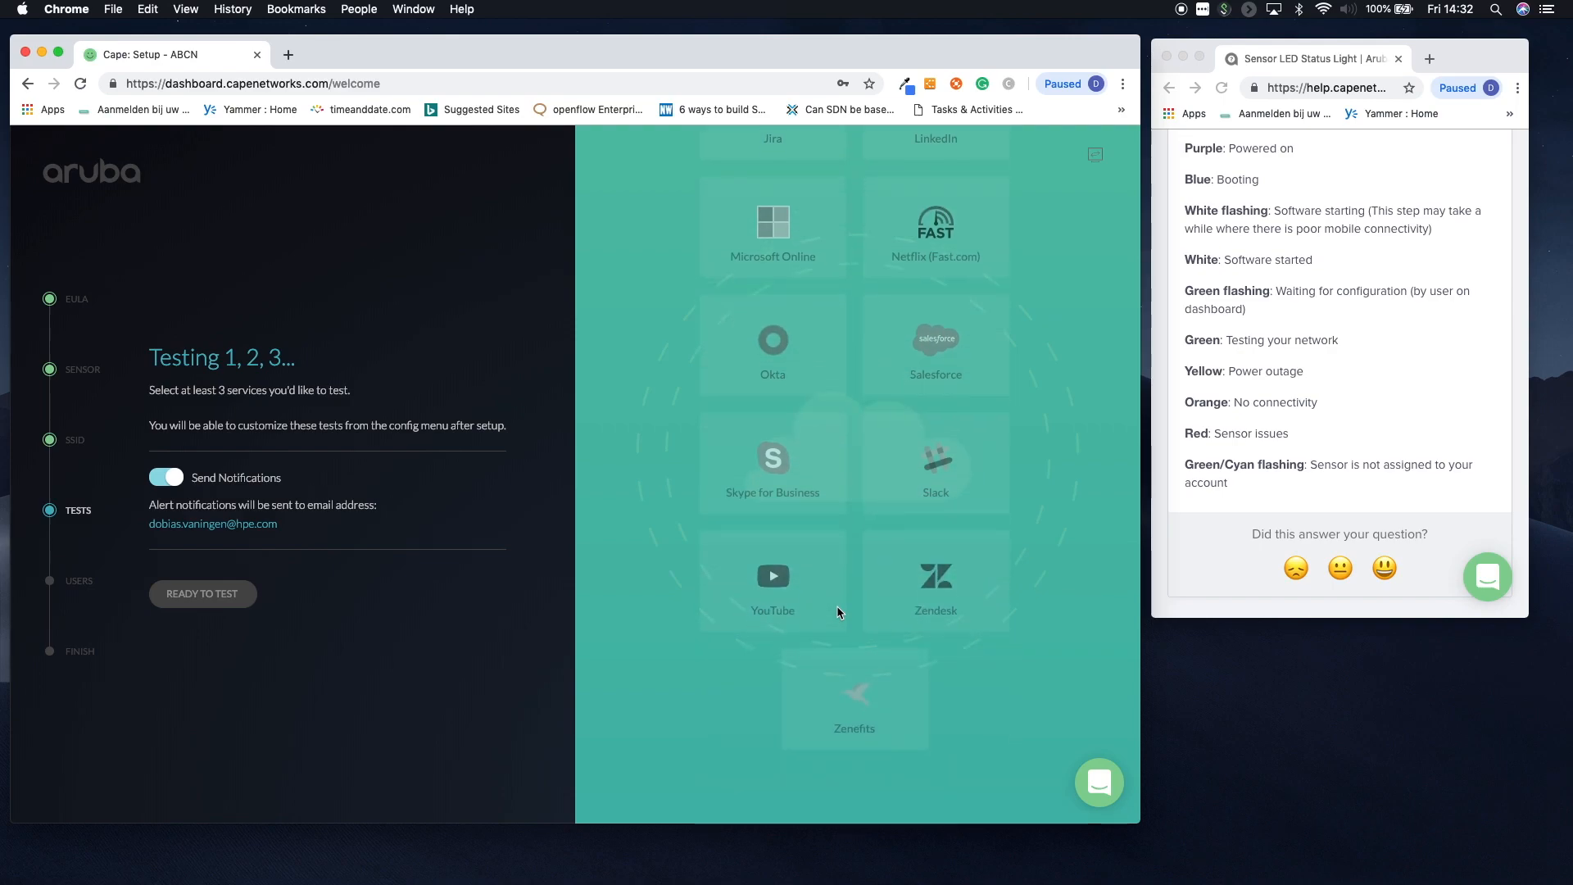
{"action": "left_click", "coordinate": [771, 580]}
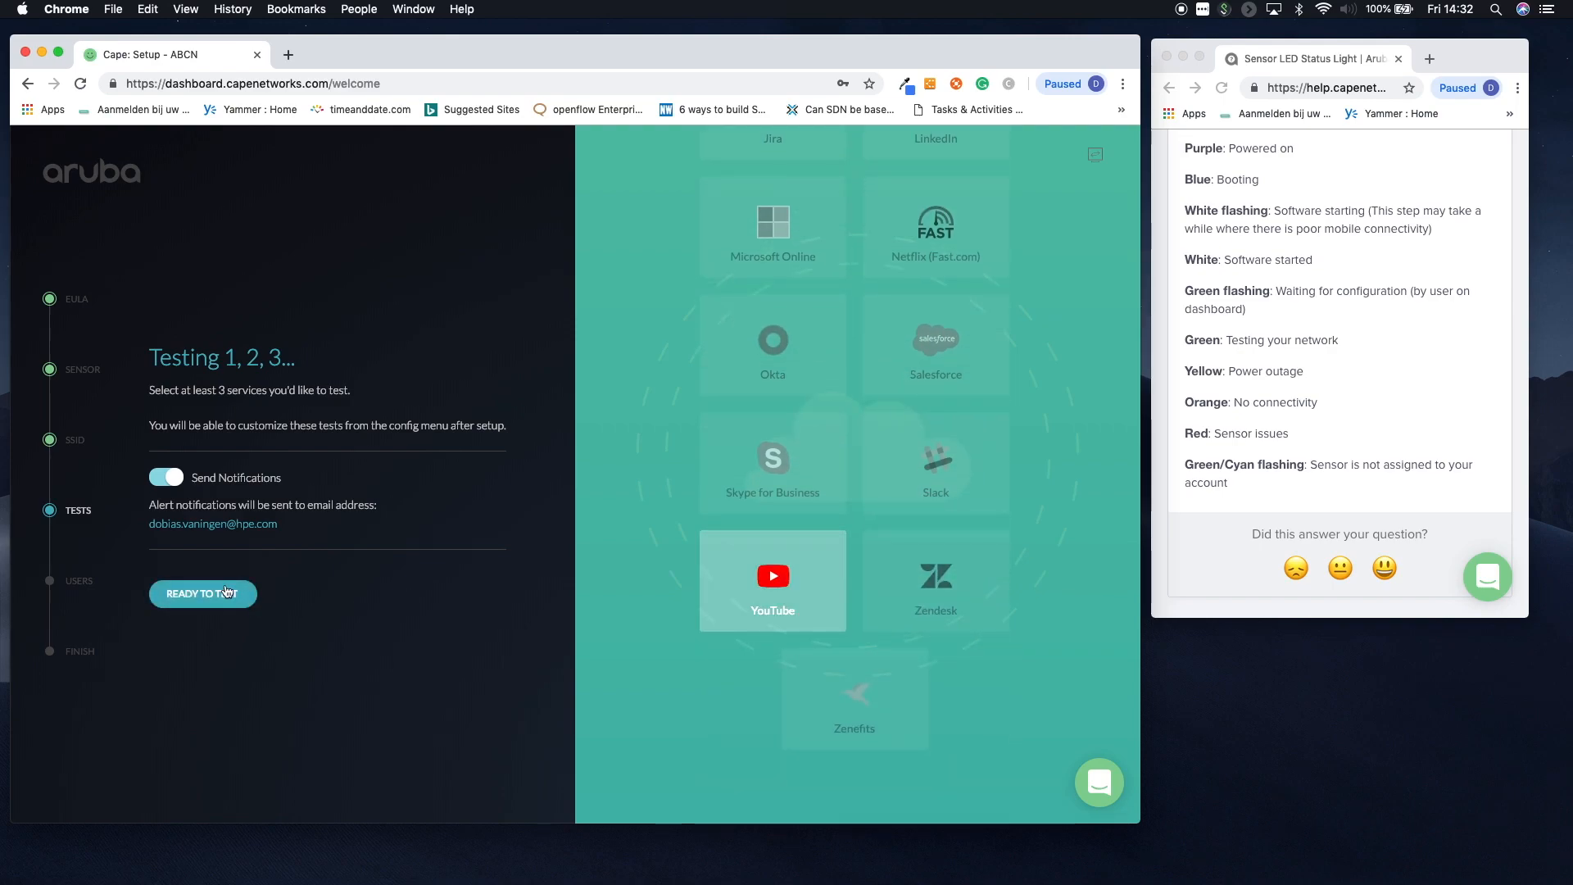
{"action": "left_click", "coordinate": [202, 593]}
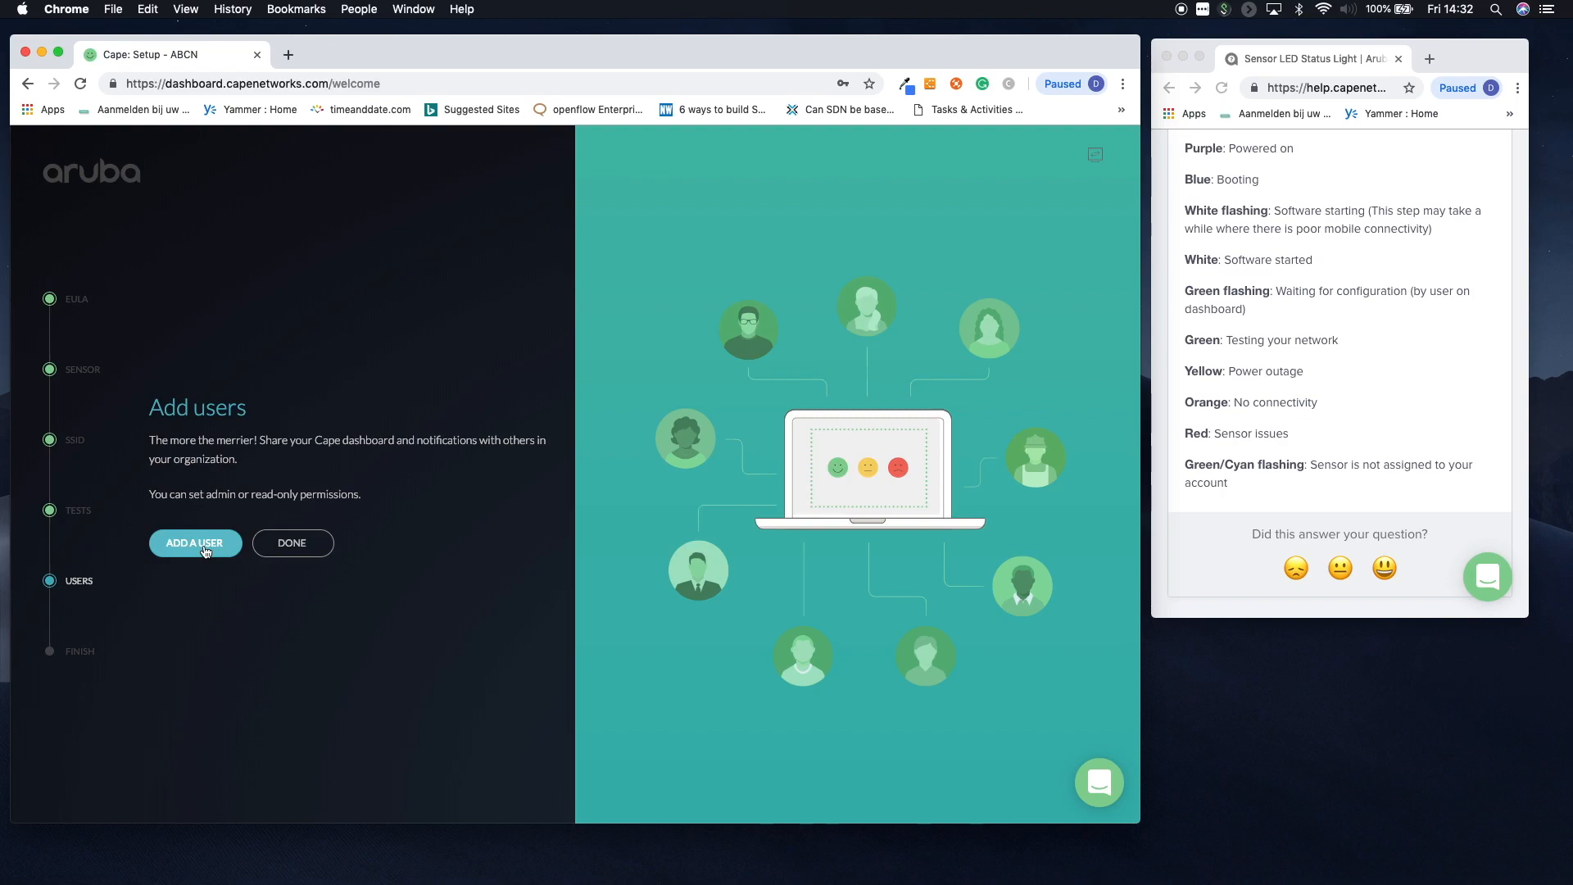
- Finish the setup wizard without adding any users
{"action": "left_click", "coordinate": [291, 543]}
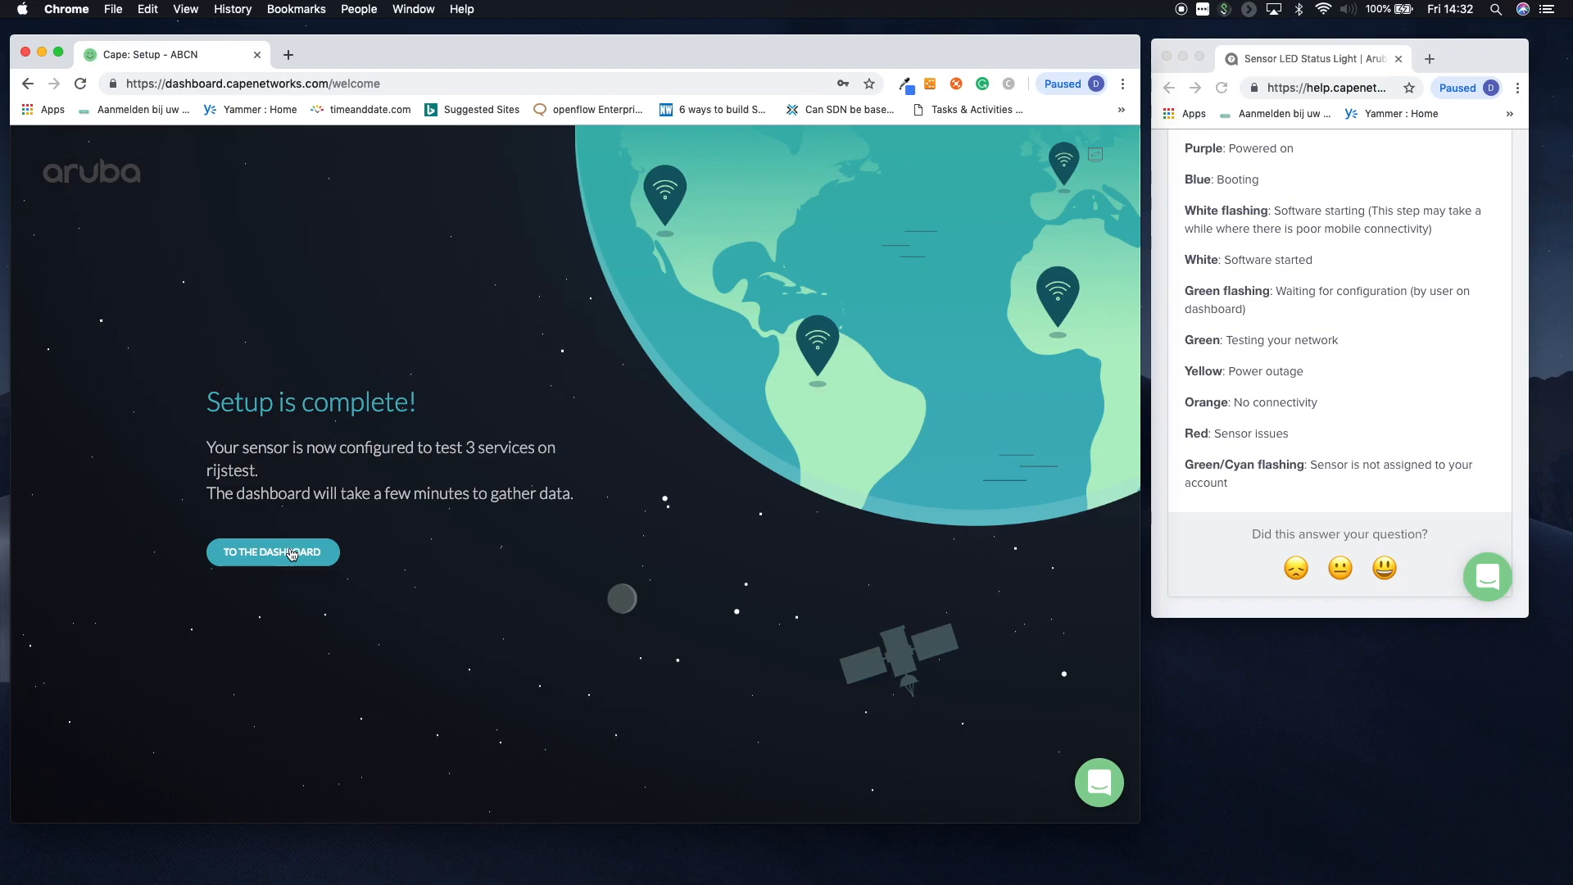
- Go to the WiFi Monitor dashboard showing rijstest and the three services
{"action": "left_click", "coordinate": [272, 552]}
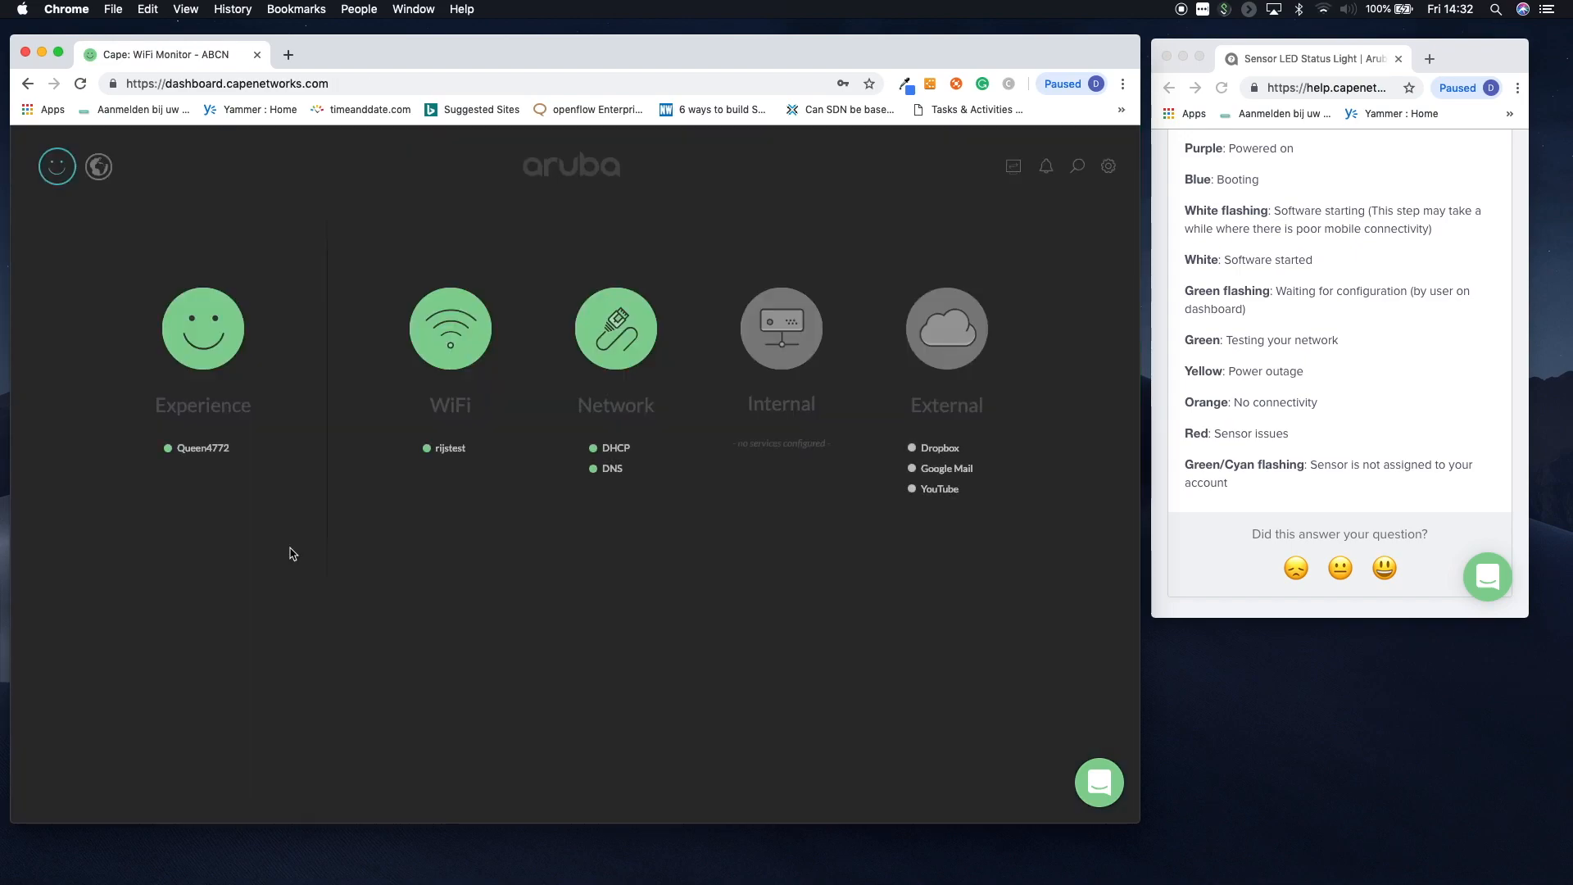
{"action": "mouse_move", "coordinate": [226, 482]}
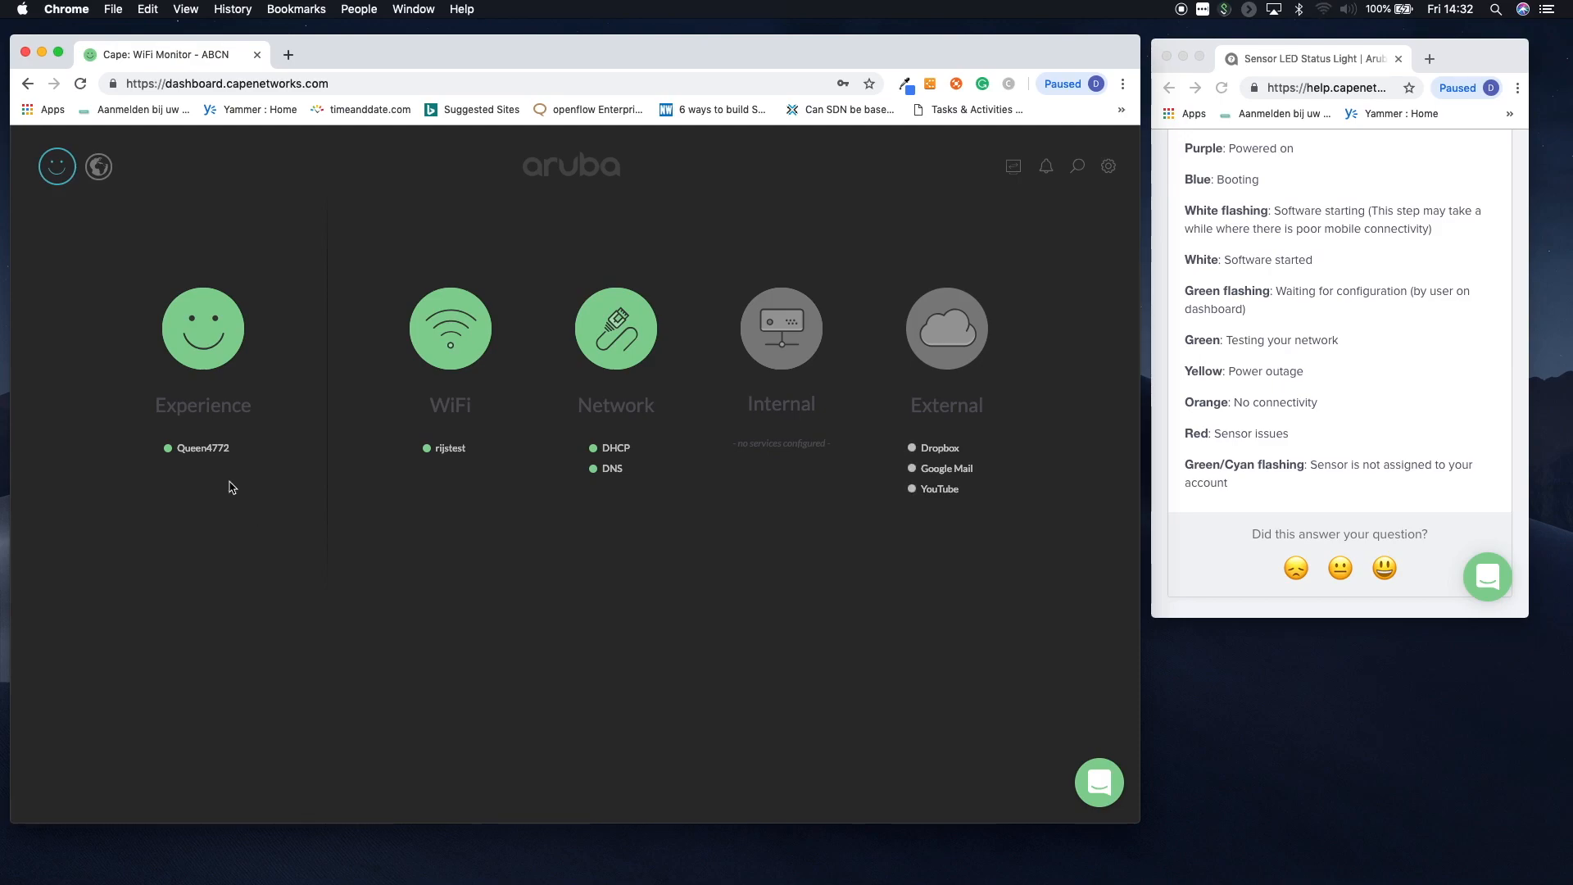
{"action": "mouse_move", "coordinate": [467, 475]}
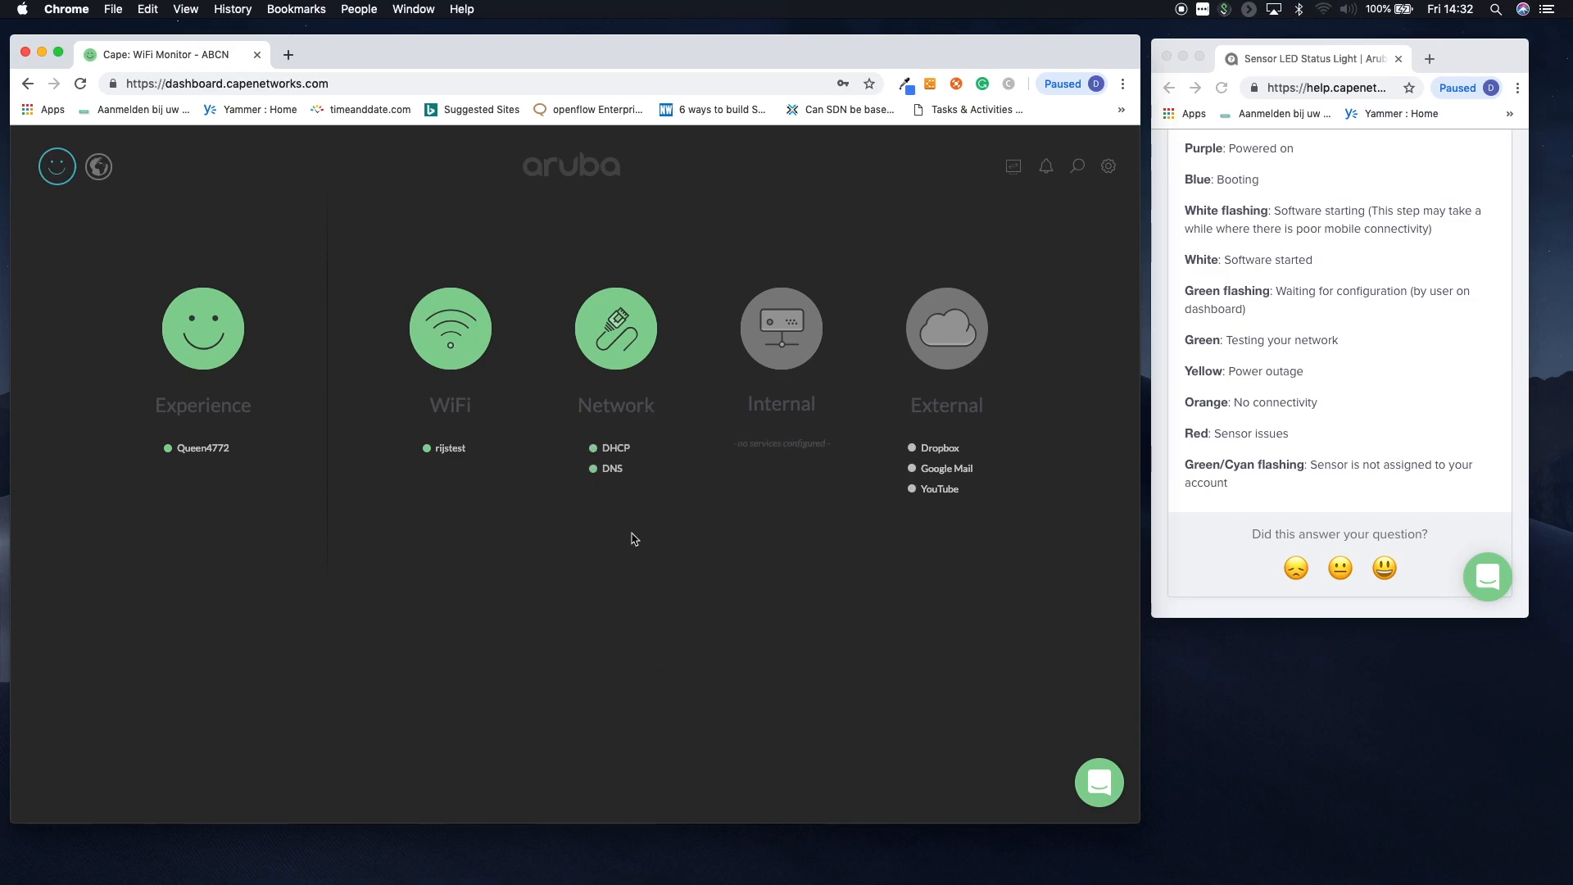
{"action": "mouse_move", "coordinate": [1022, 495]}
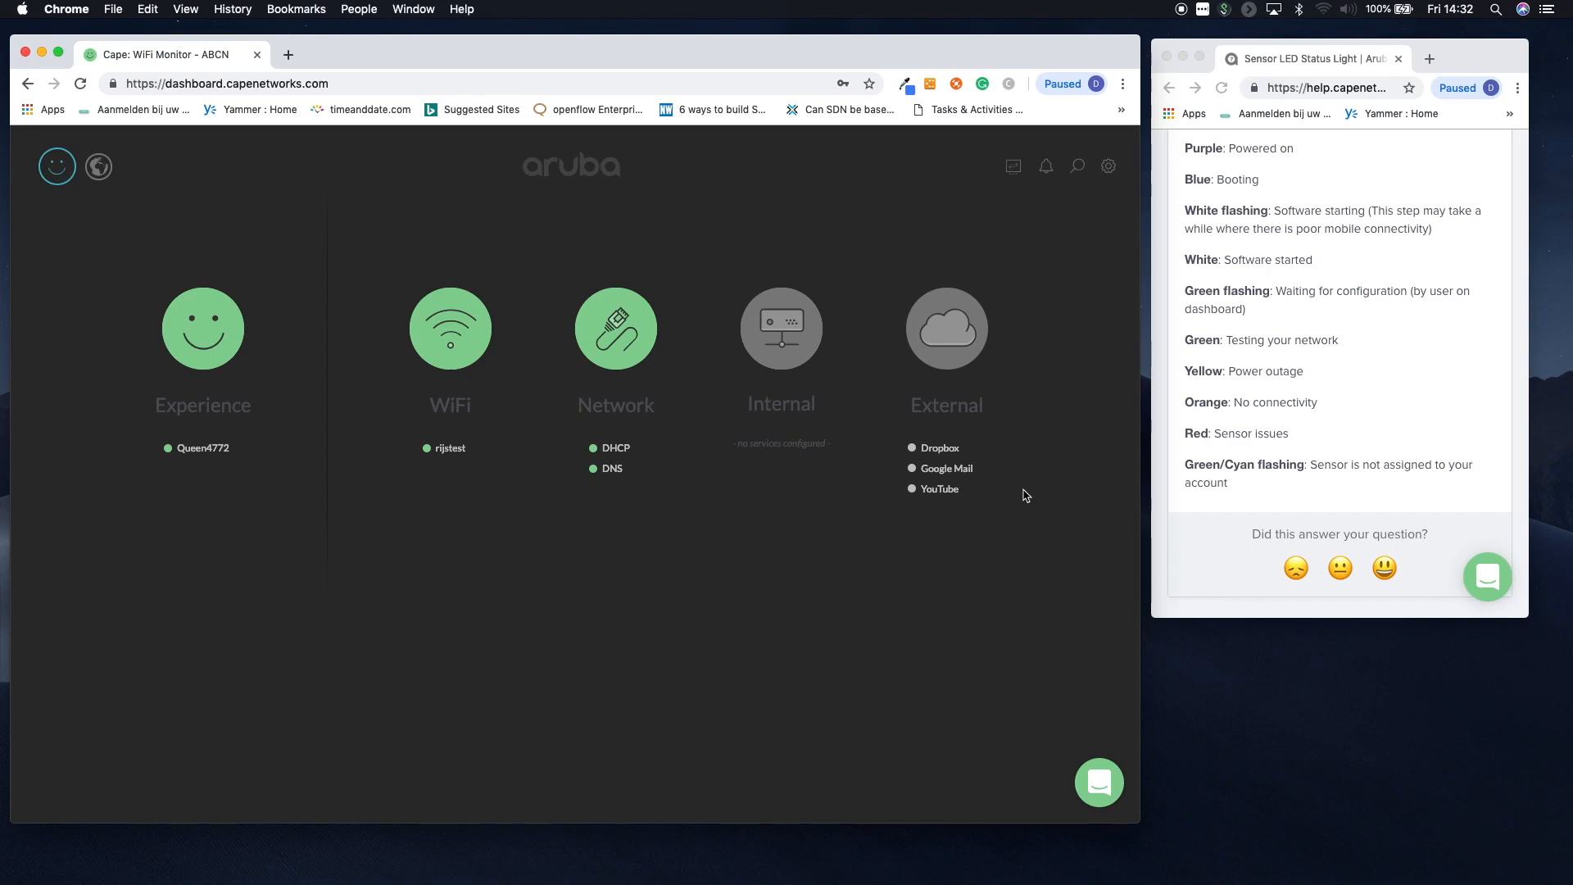